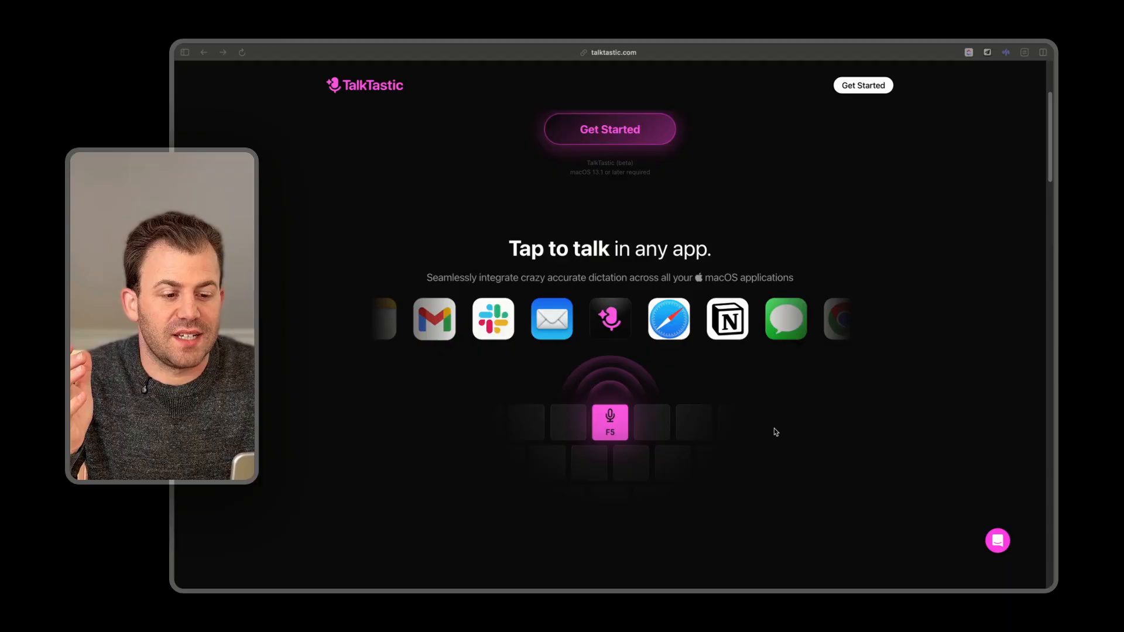
Step: Scroll through the TalkTastic website to review its overview
{"action": "scroll", "scroll_direction": "down", "scroll_amount": 3}
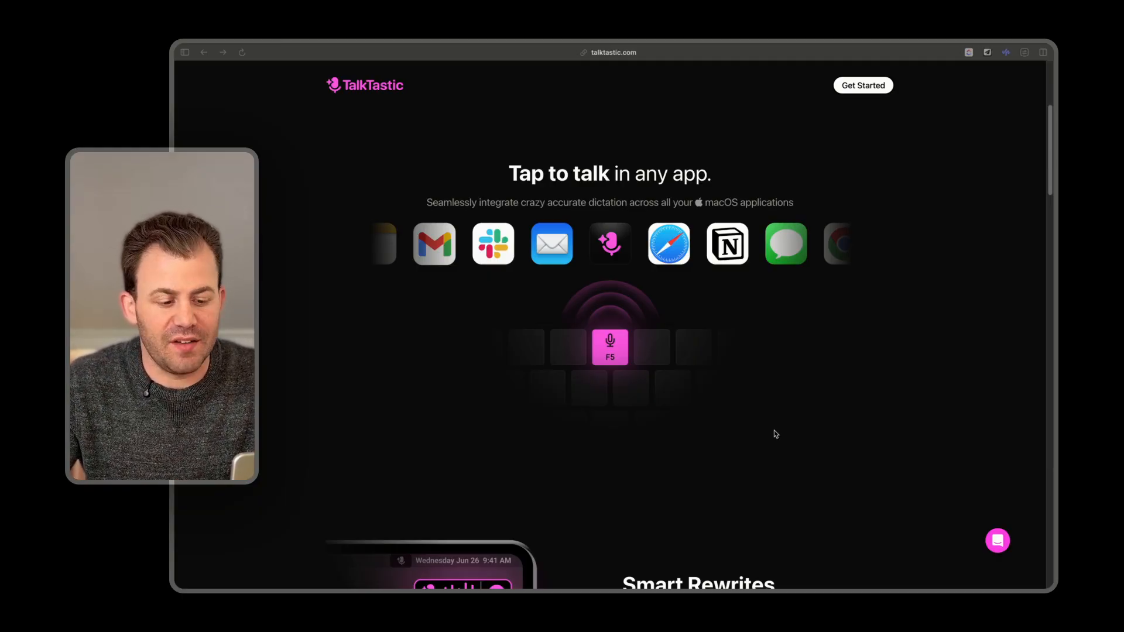
{"action": "scroll", "scroll_direction": "down", "scroll_amount": 3}
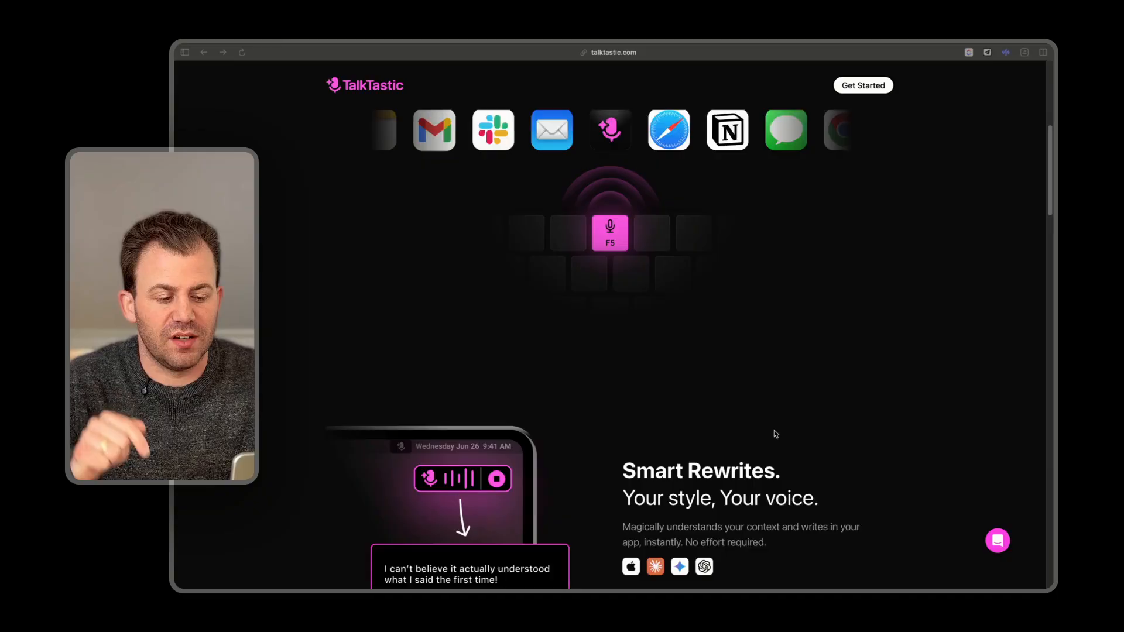
{"action": "scroll", "scroll_direction": "down", "scroll_amount": 3}
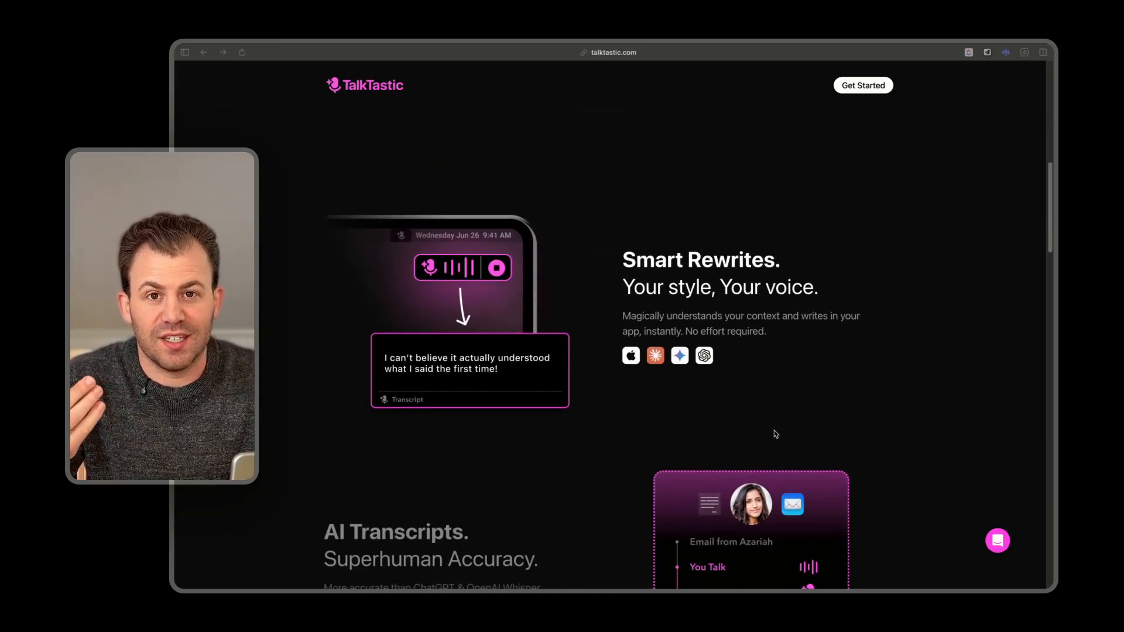
{"action": "scroll", "scroll_direction": "down", "scroll_amount": 3}
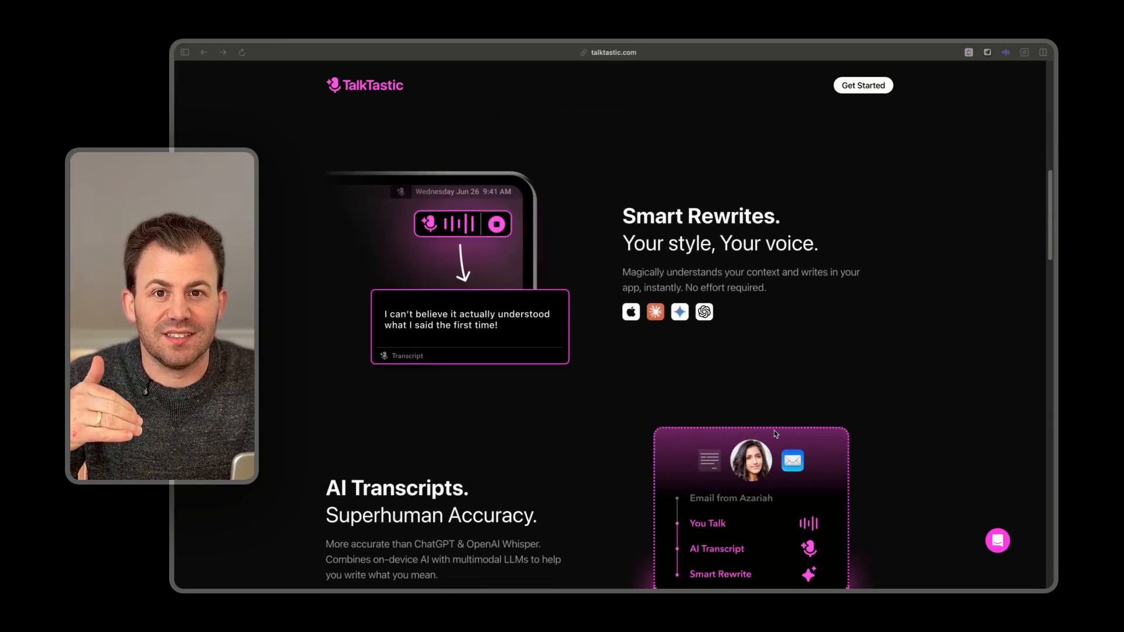
{"action": "scroll", "scroll_direction": "down", "scroll_amount": 3}
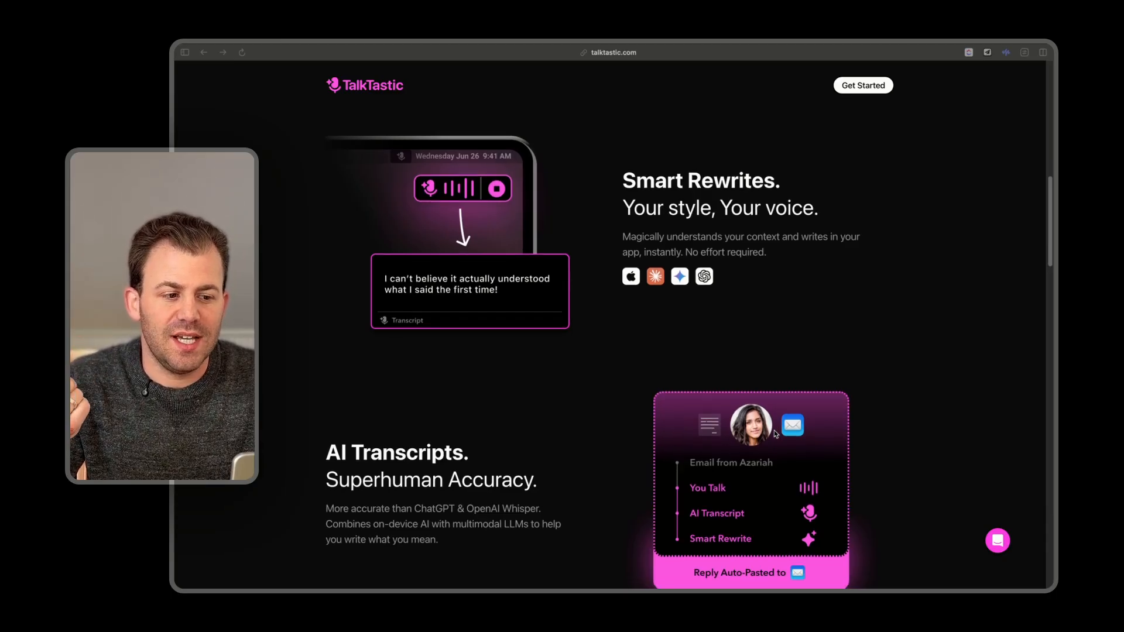
{"action": "scroll", "scroll_direction": "down", "scroll_amount": 3}
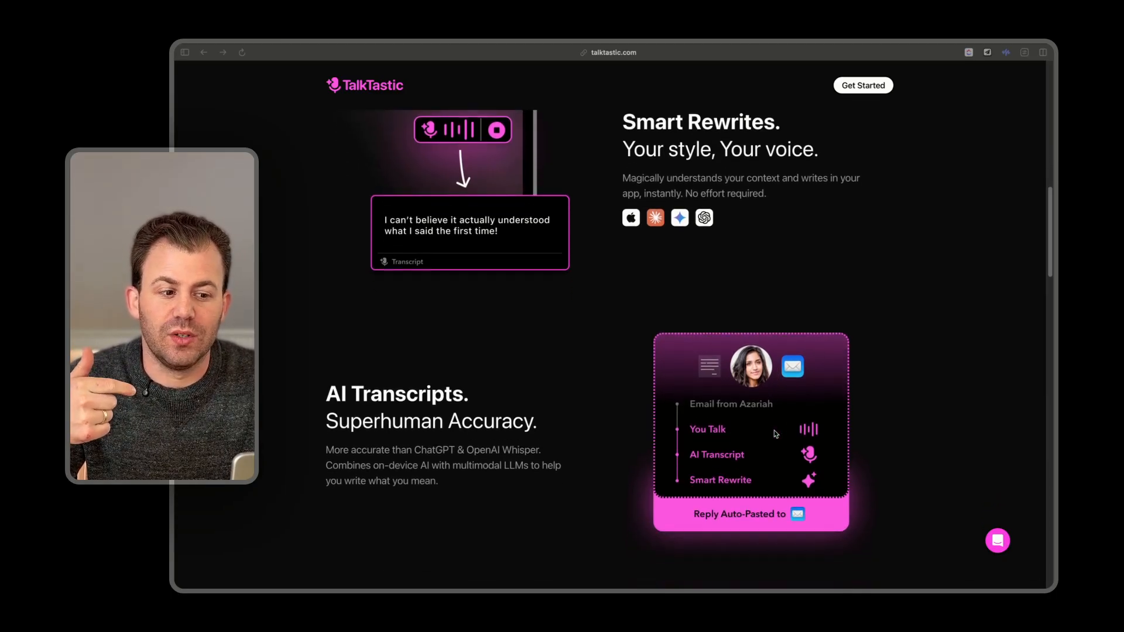
{"action": "scroll", "scroll_direction": "down", "scroll_amount": 3}
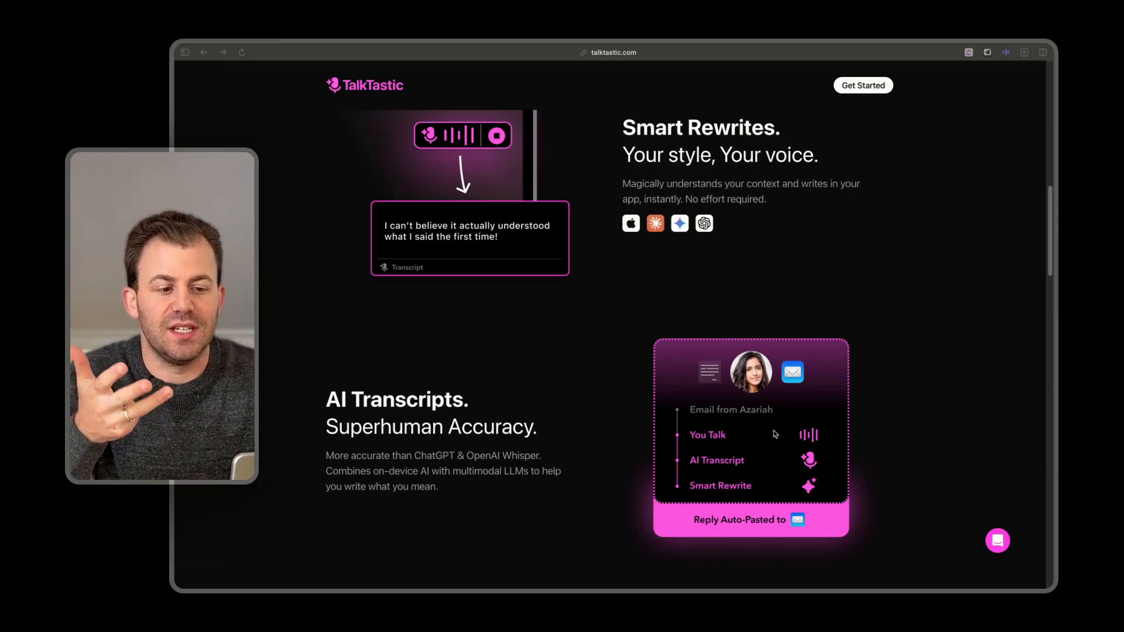
{"action": "scroll", "scroll_direction": "down", "scroll_amount": 3}
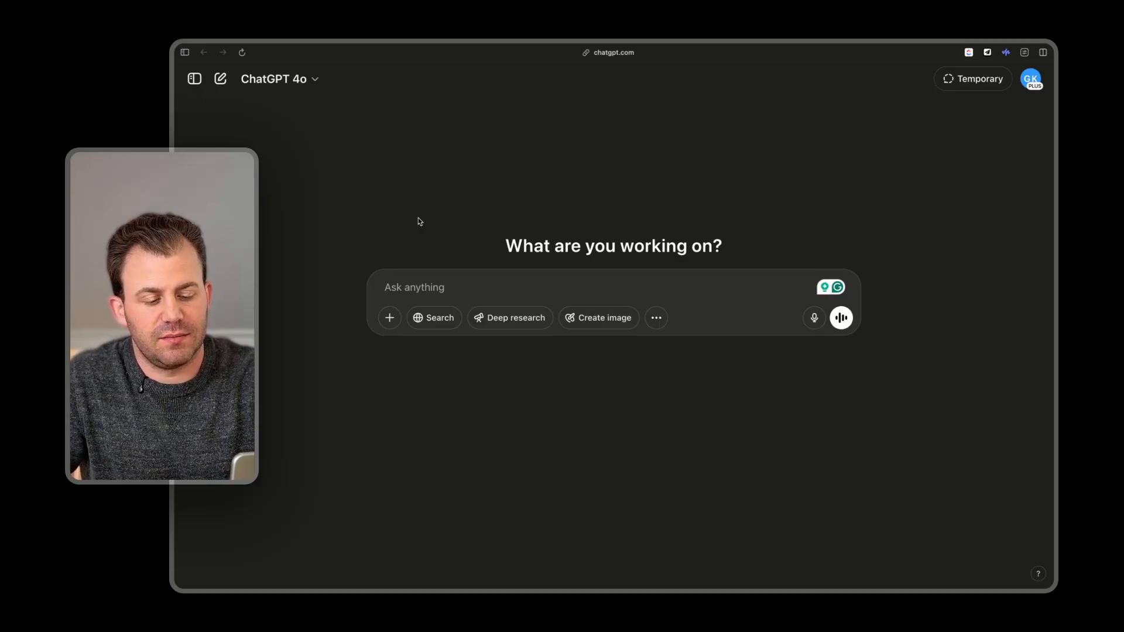
Step: Dictate and send a ChatGPT prompt for family beach vacations a short flight from Boston
{"action": "left_click", "coordinate": [840, 317]}
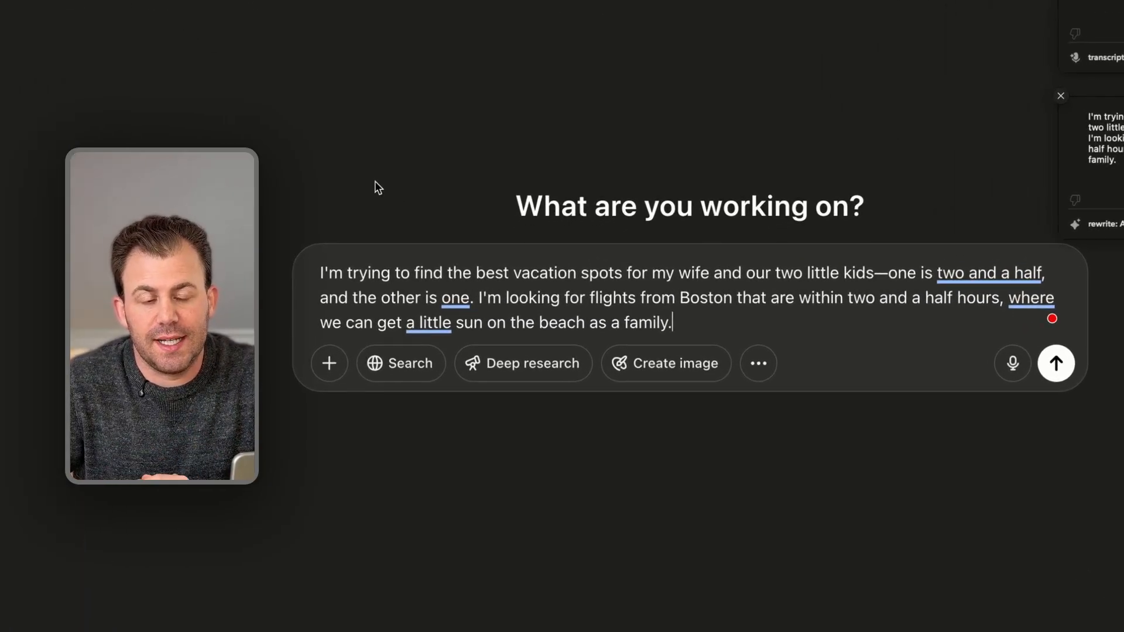
{"action": "left_click", "coordinate": [1054, 362]}
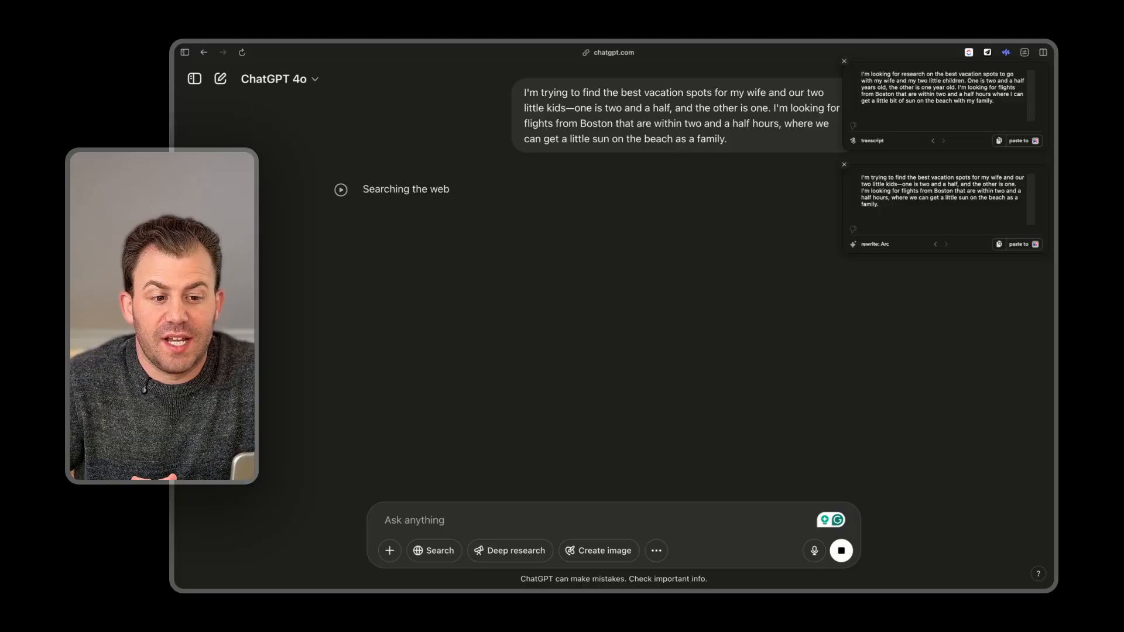
{"action": "left_click", "coordinate": [844, 164]}
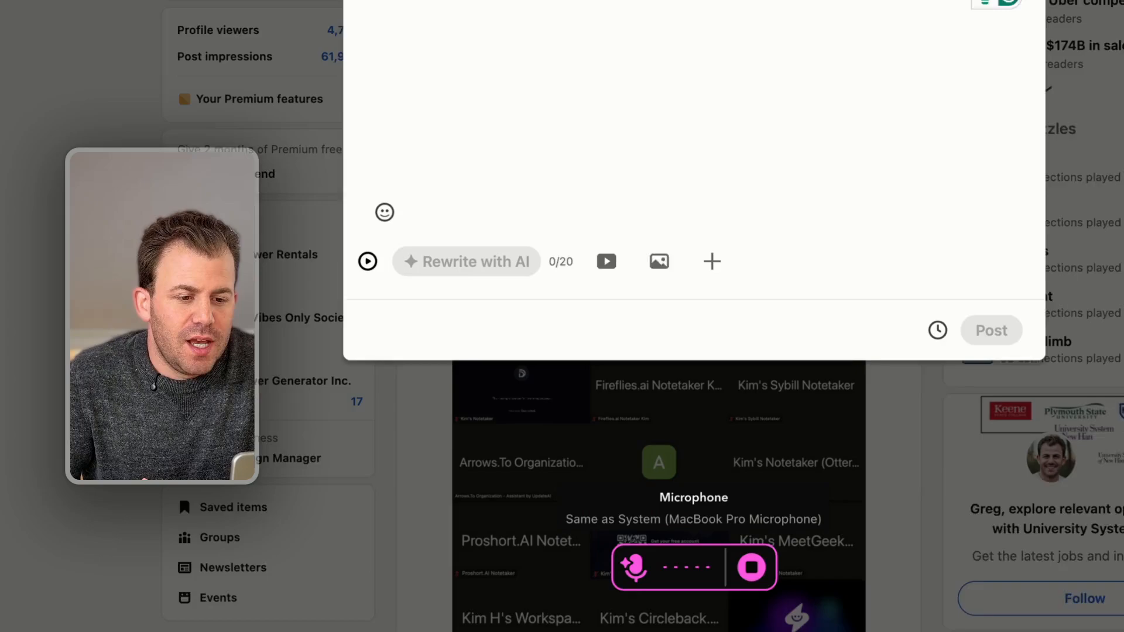
Step: Scroll the LinkedIn feed while the empty post editor records dictation
{"action": "scroll", "scroll_direction": "down", "scroll_amount": 3}
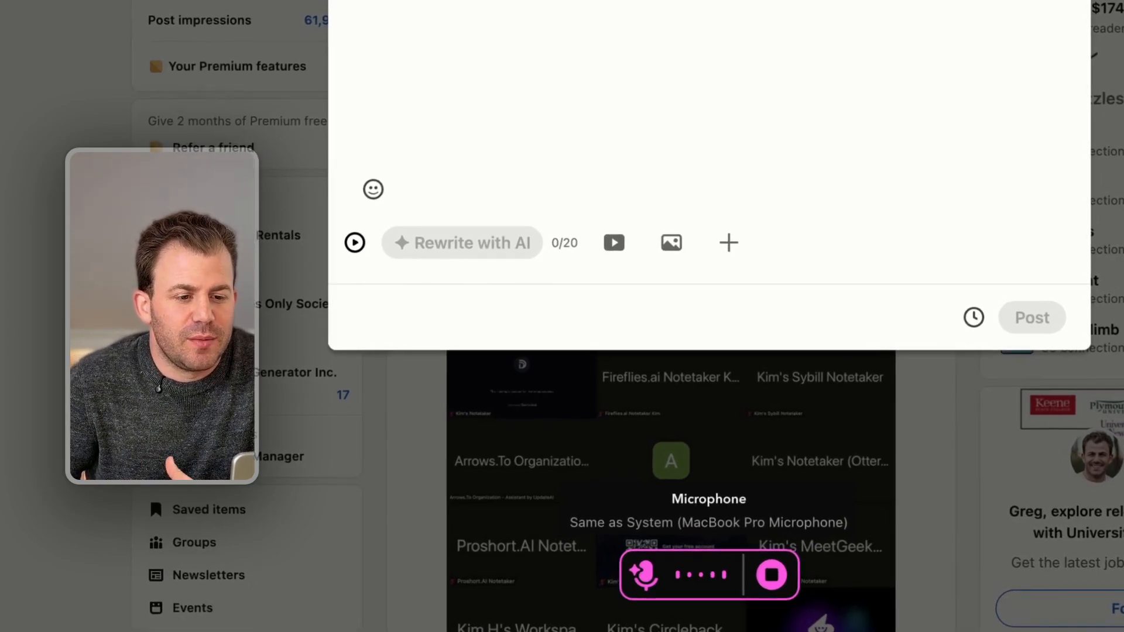